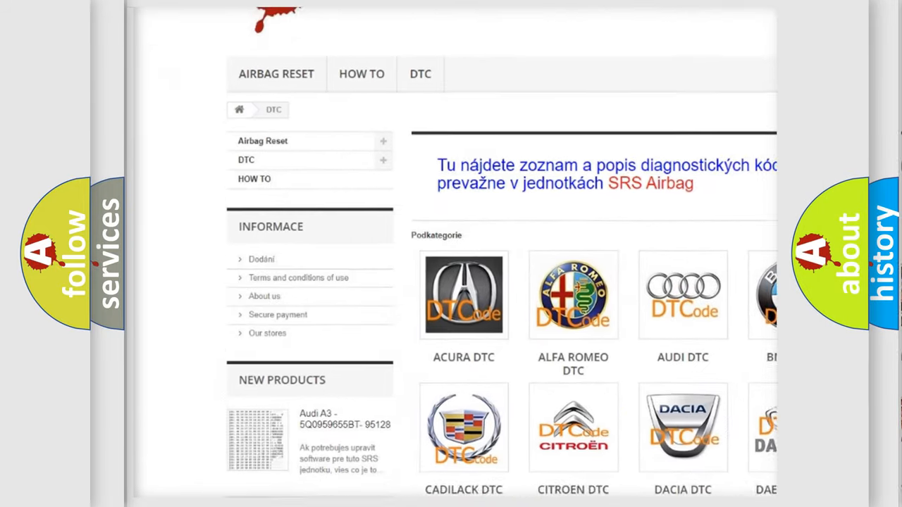
{"action": "scroll", "scroll_direction": "down", "scroll_amount": 3}
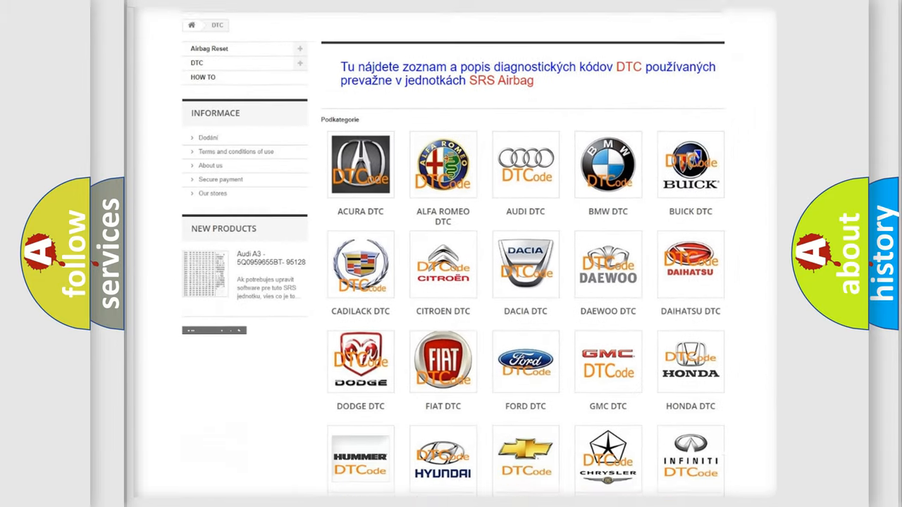
{"action": "scroll", "scroll_direction": "down", "scroll_amount": 3}
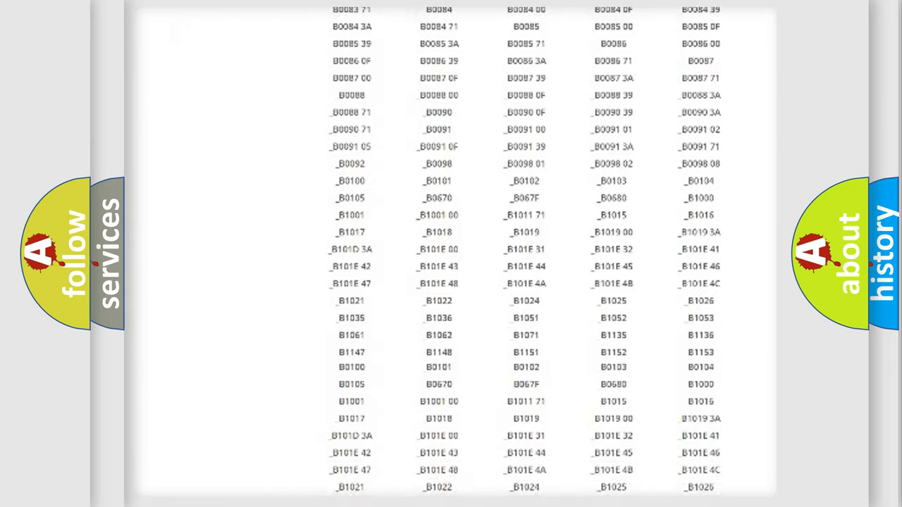
{"action": "scroll", "scroll_direction": "down", "scroll_amount": 3}
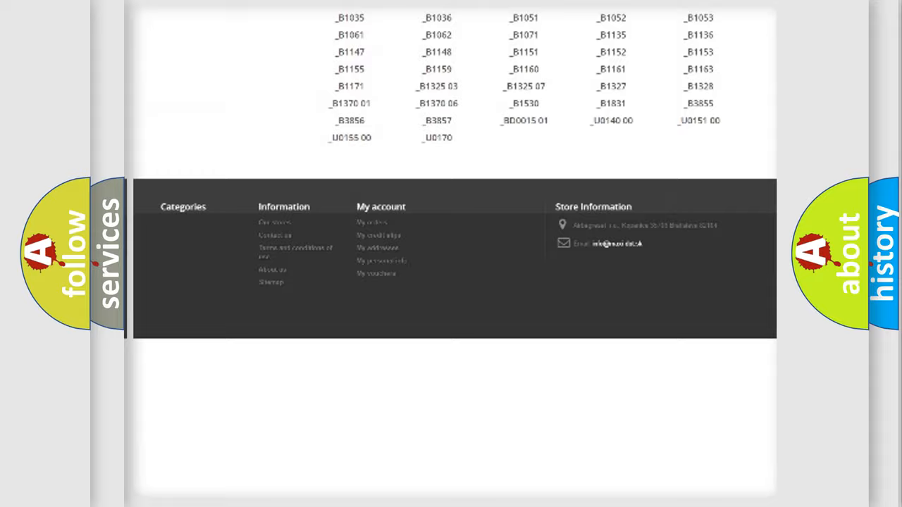
{"action": "scroll", "scroll_direction": "up", "scroll_amount": 3}
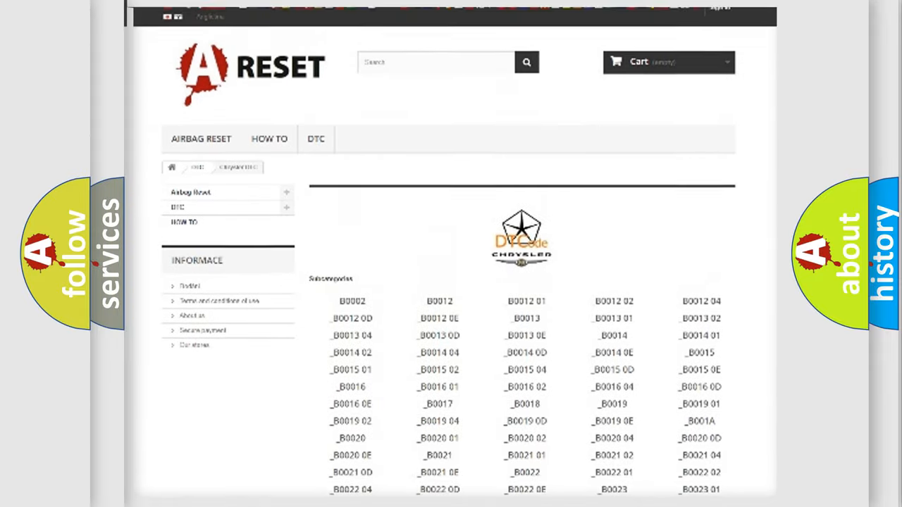